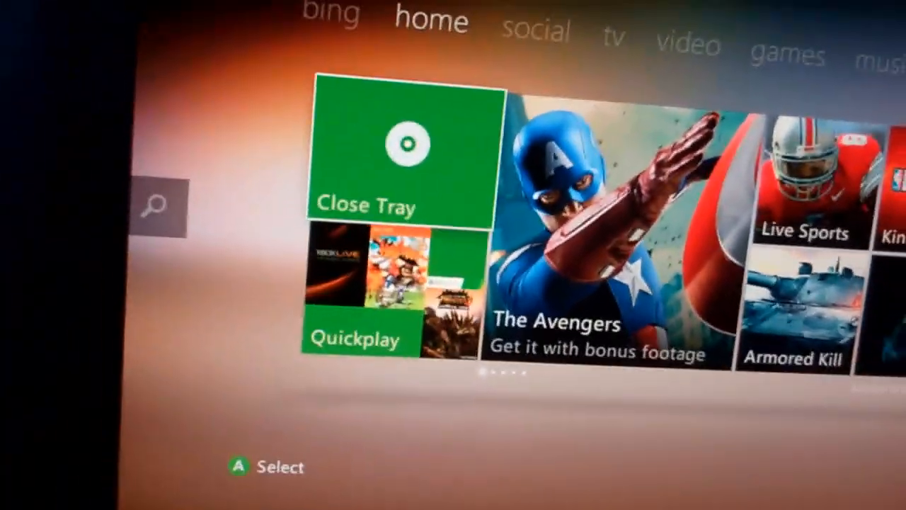
Move from the home hub to the apps hub listing Netflix, YouTube and Hulu Plus.
click(407, 152)
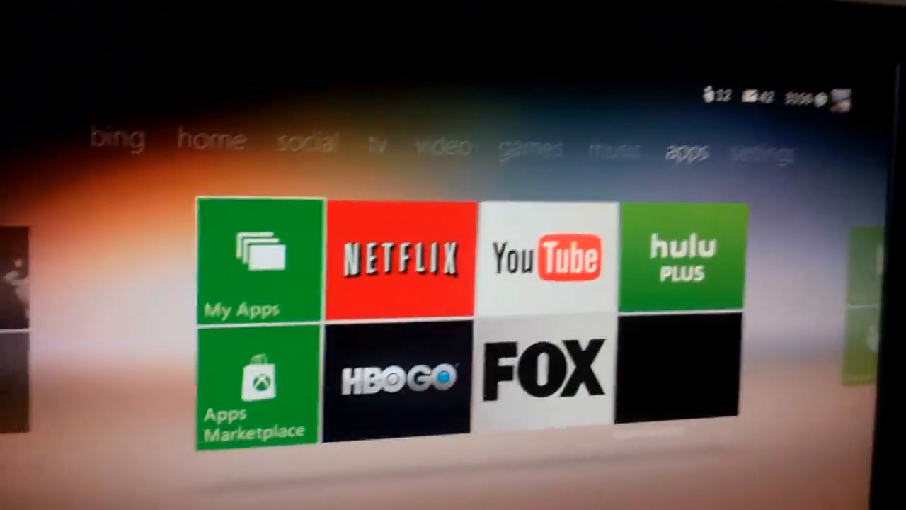
Open My Apps and launch Picture Viewer to browse the hard drive folders.
click(255, 262)
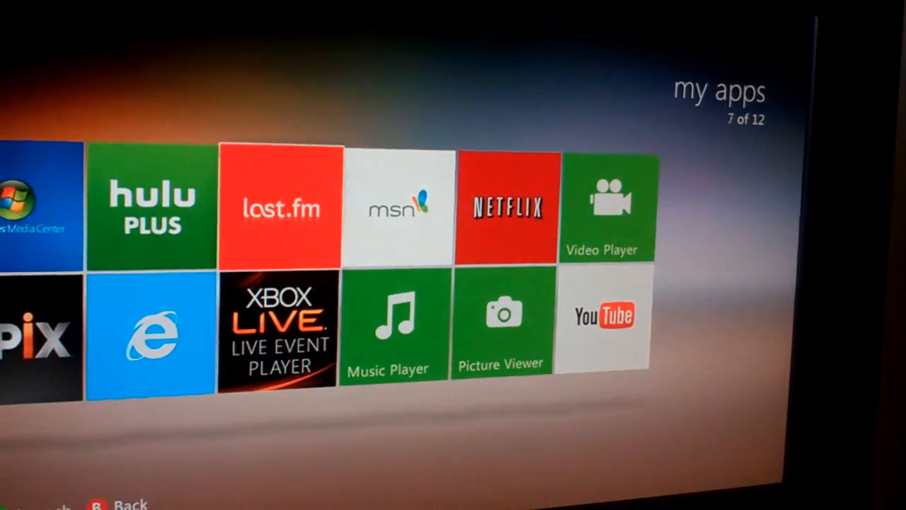
click(502, 315)
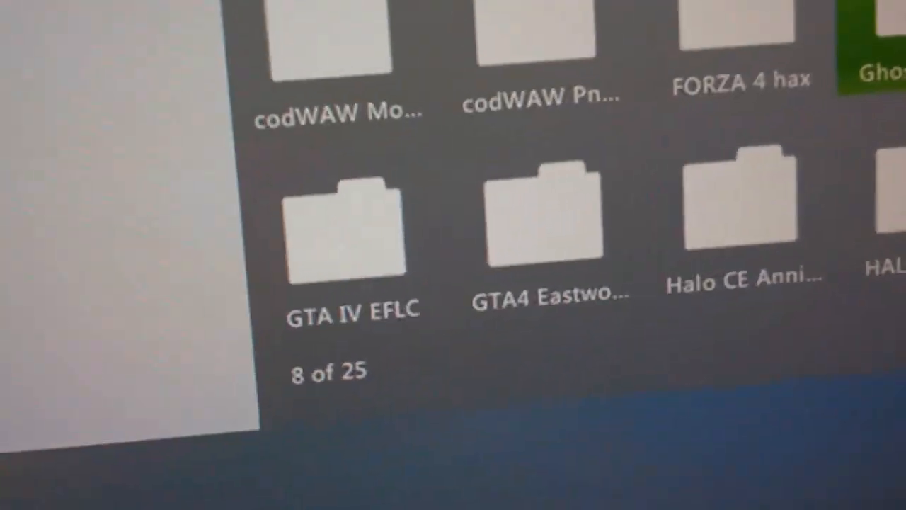
Scroll through the hard drive folder grid until the Saints Row folder appears.
scroll(down, 3)
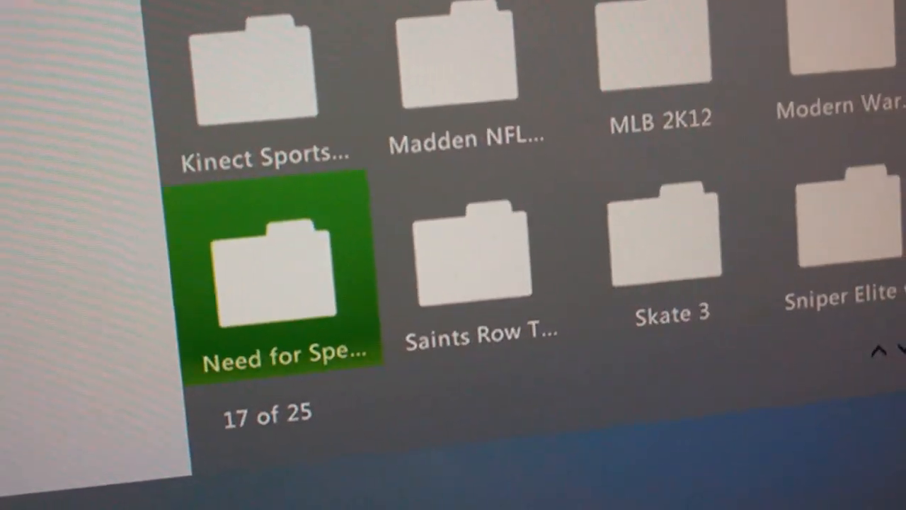
scroll(down, 3)
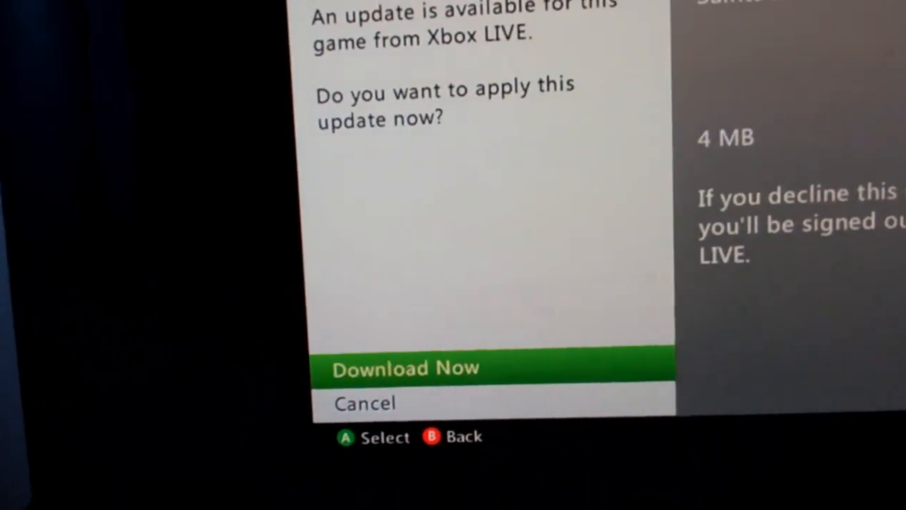
Choose Download Now for the 4 MB Saints Row Xbox LIVE update.
click(405, 367)
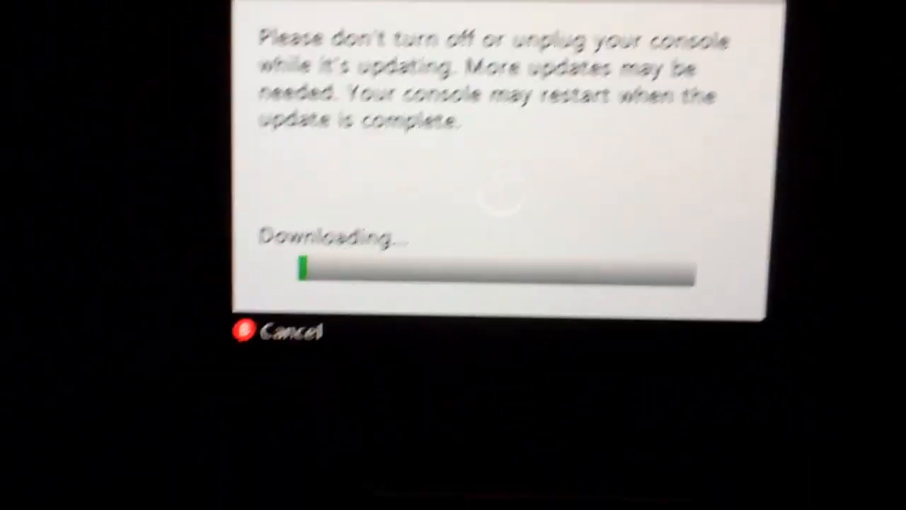